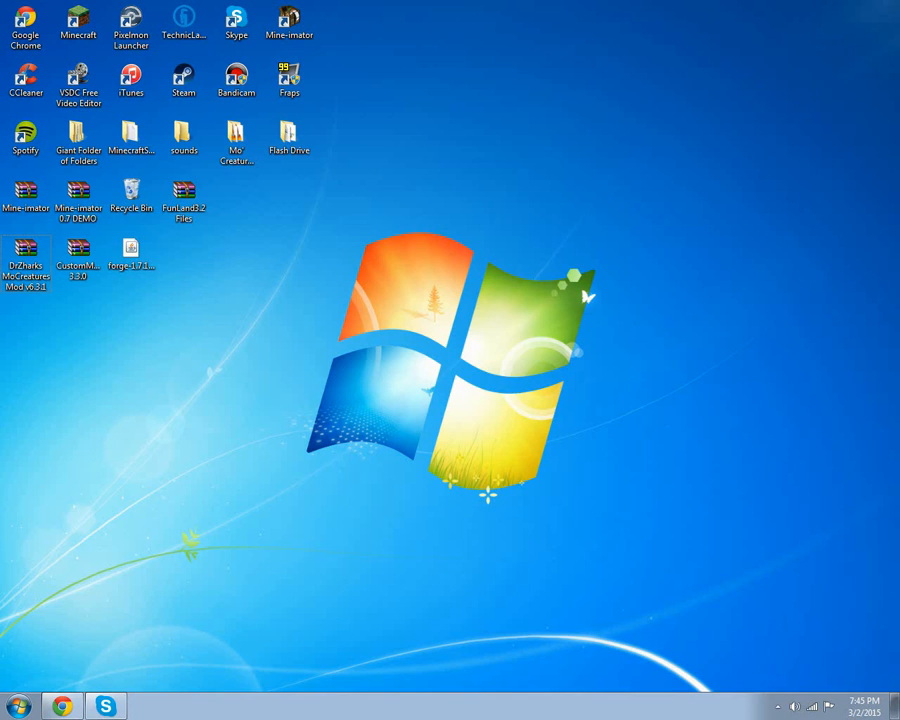
Step: Open the .minecraft versions folder via the Giant Folder of Folders shortcut
left_click(78, 253)
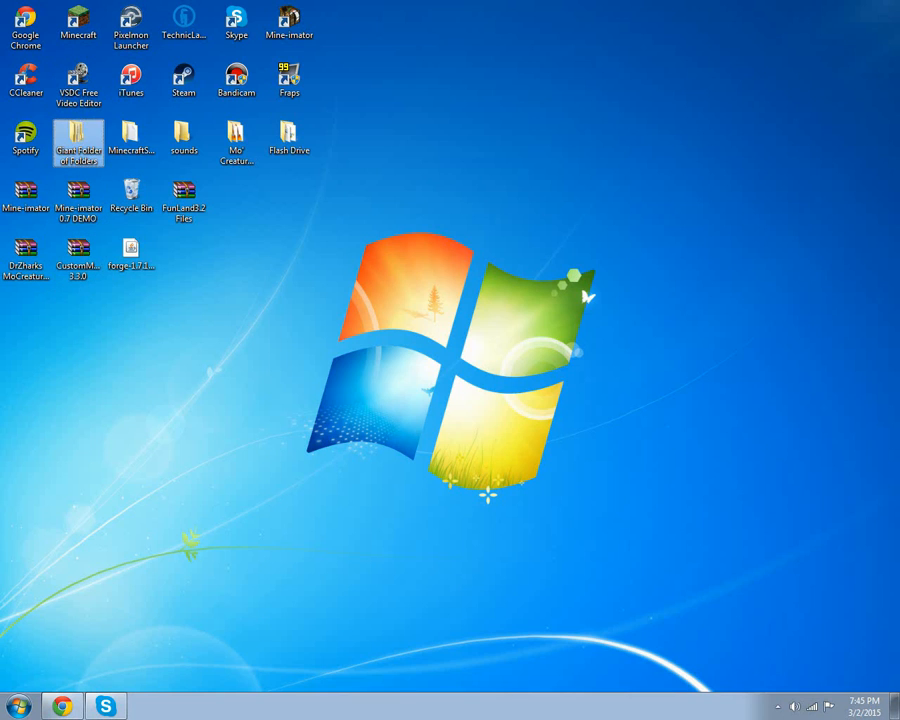
double_click(78, 136)
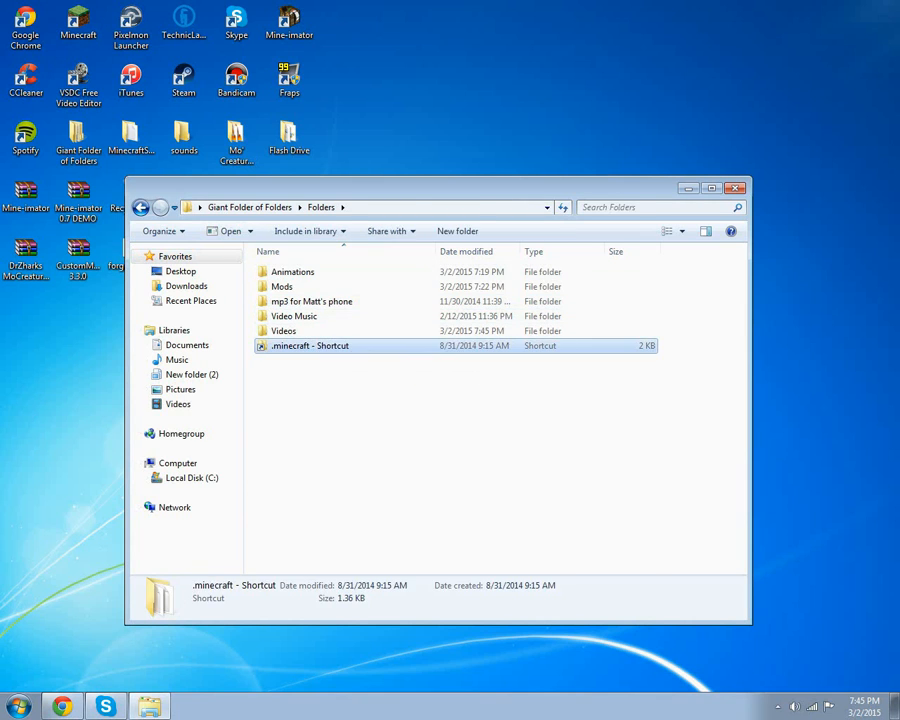
double_click(309, 345)
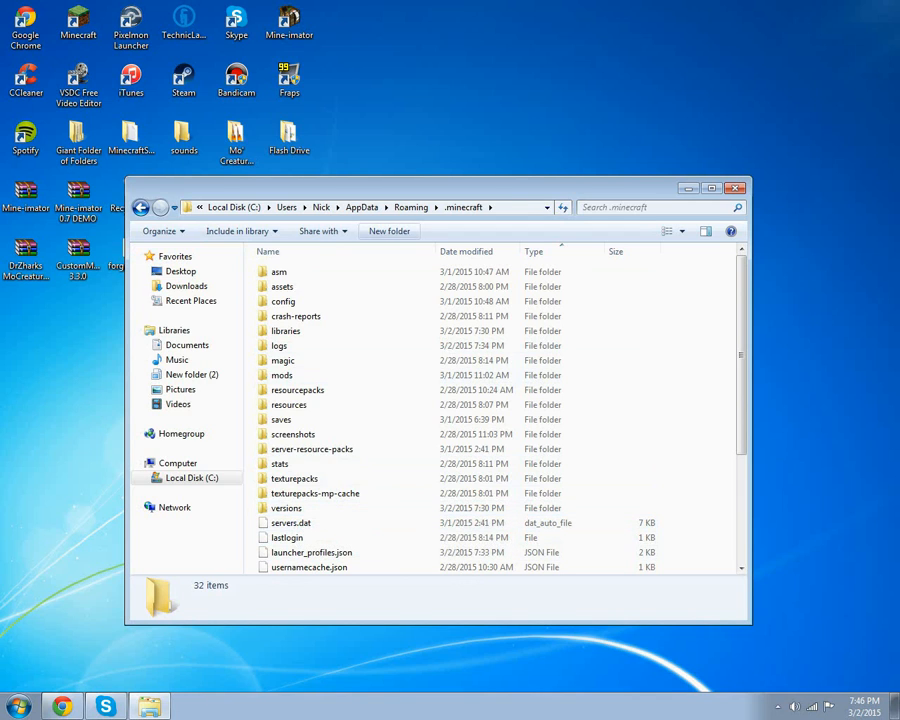
double_click(285, 508)
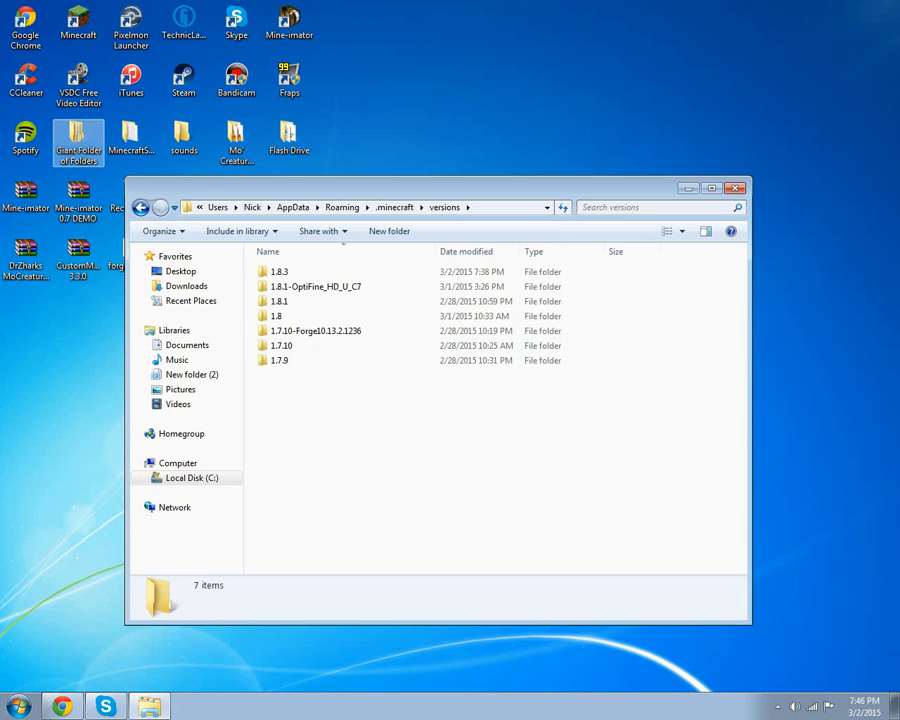
Step: Delete the old 1.7.10-Forge10.13.2.1236 folder from versions
left_click(15, 706)
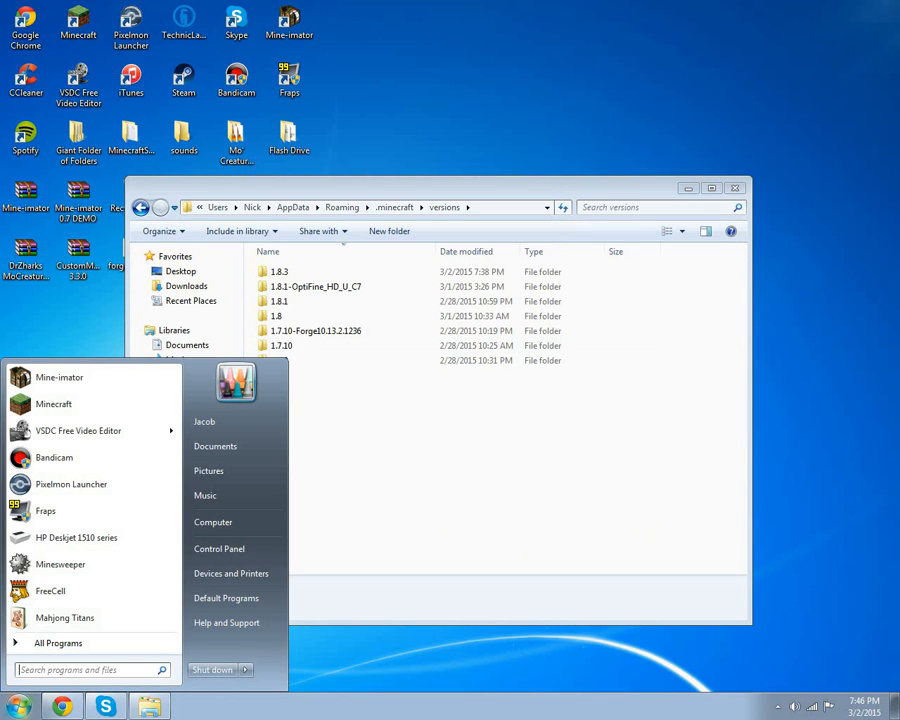
type("%appda")
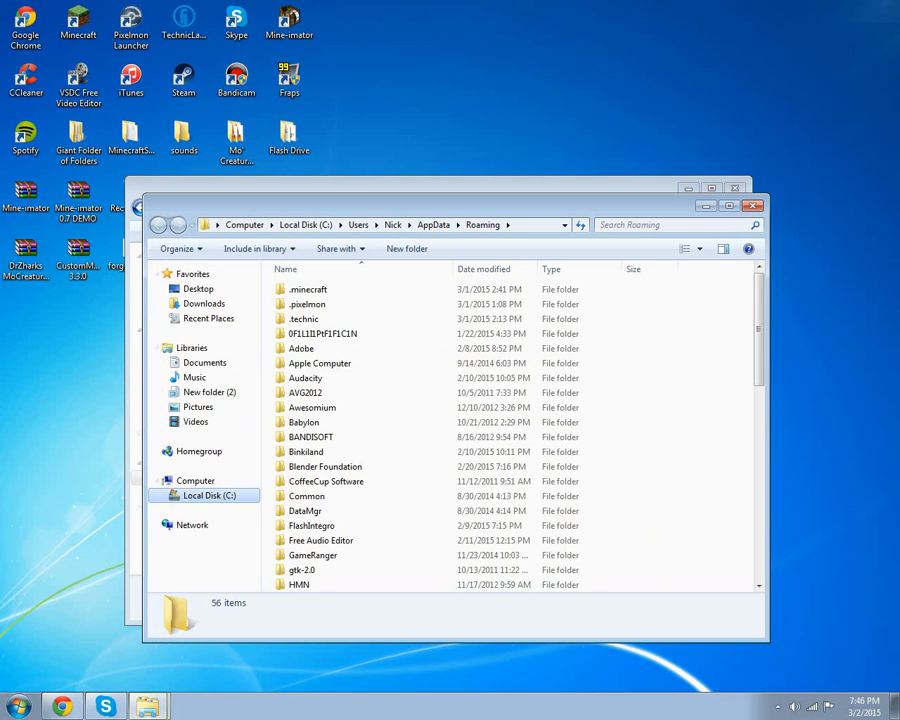
left_click(307, 289)
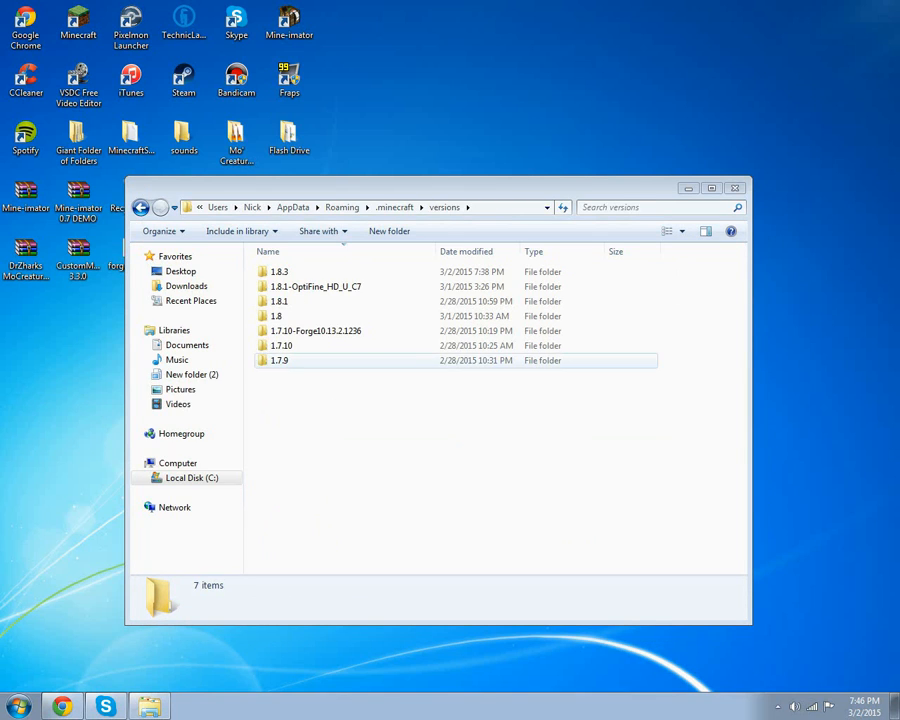
left_click(316, 330)
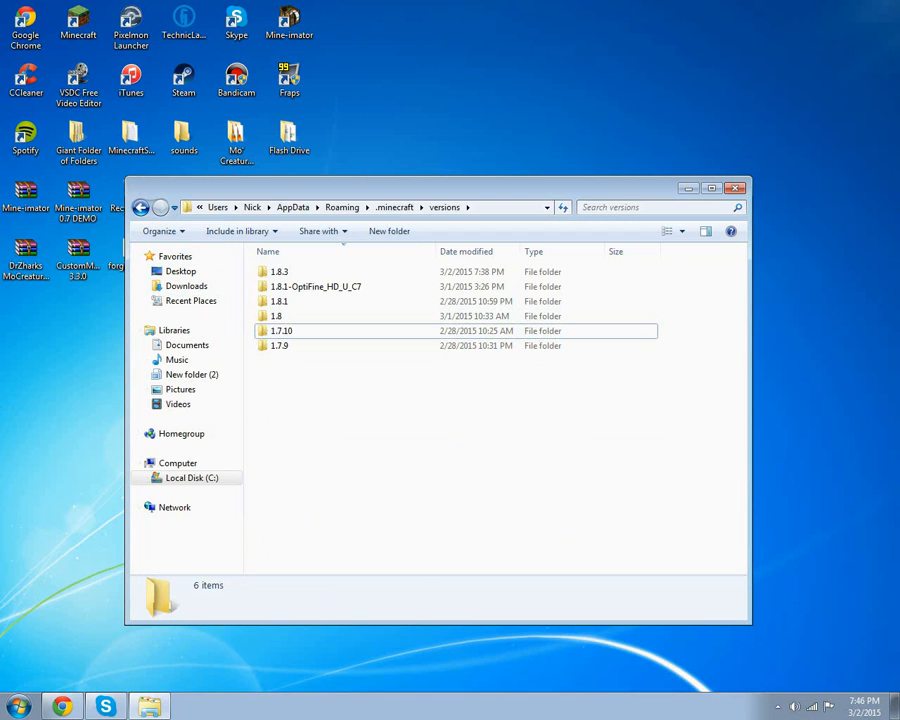
left_click(737, 188)
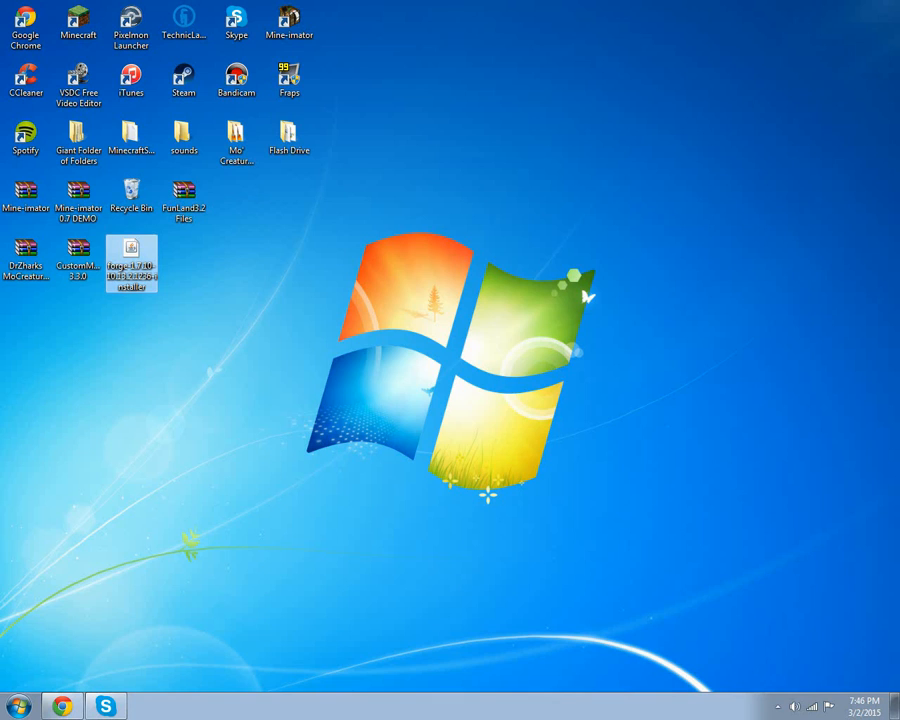
Step: Launch the forge-1.7.10 10.13.2.1236 installer from the desktop
double_click(131, 263)
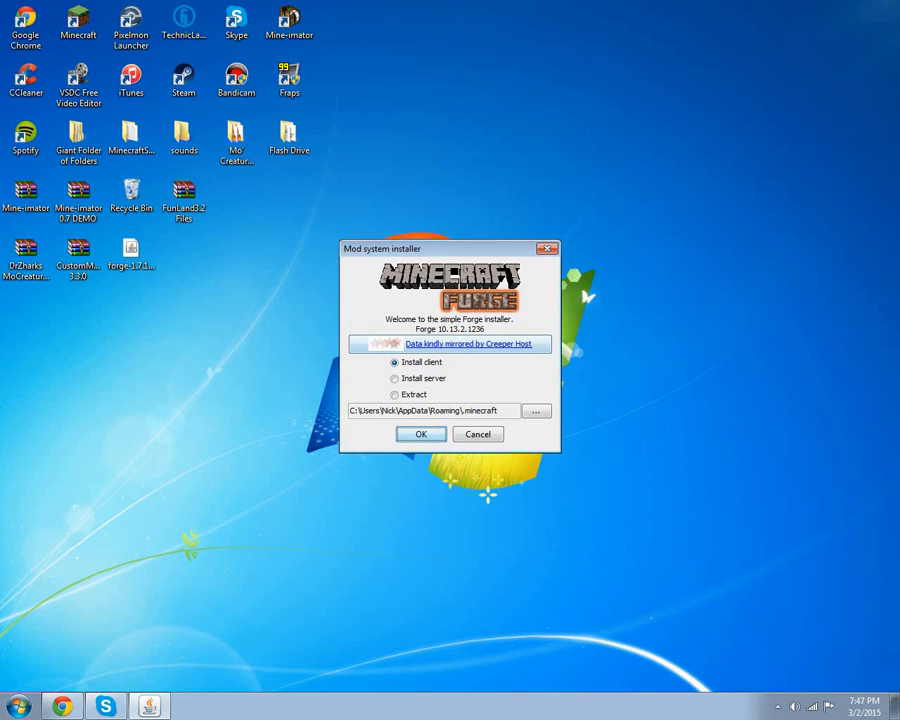
Step: Install the Forge 10.13.2.1236 client and dismiss the completion message
left_click(420, 434)
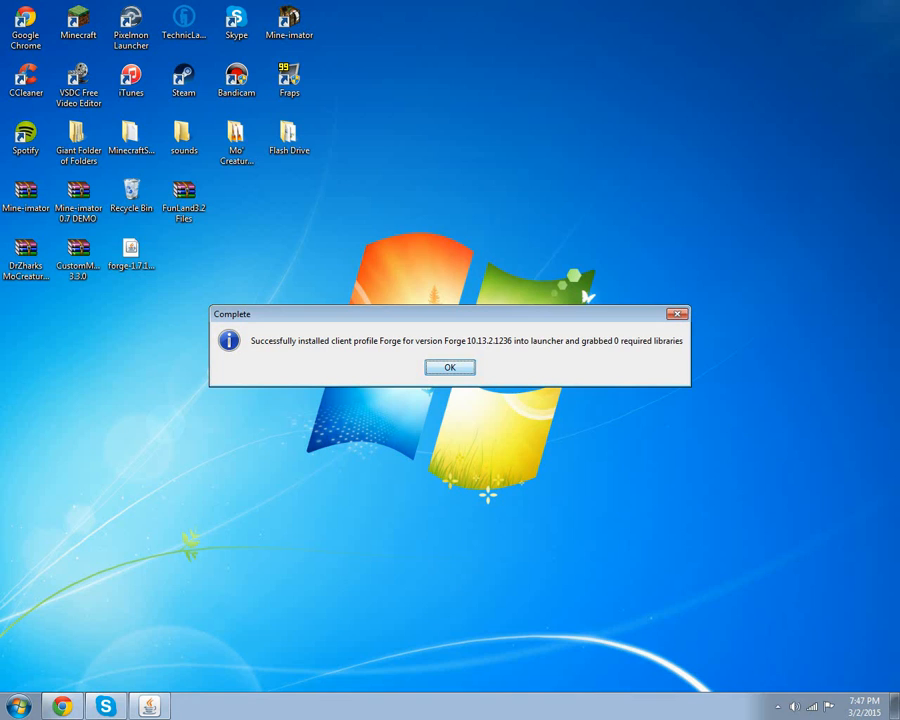
left_click(449, 366)
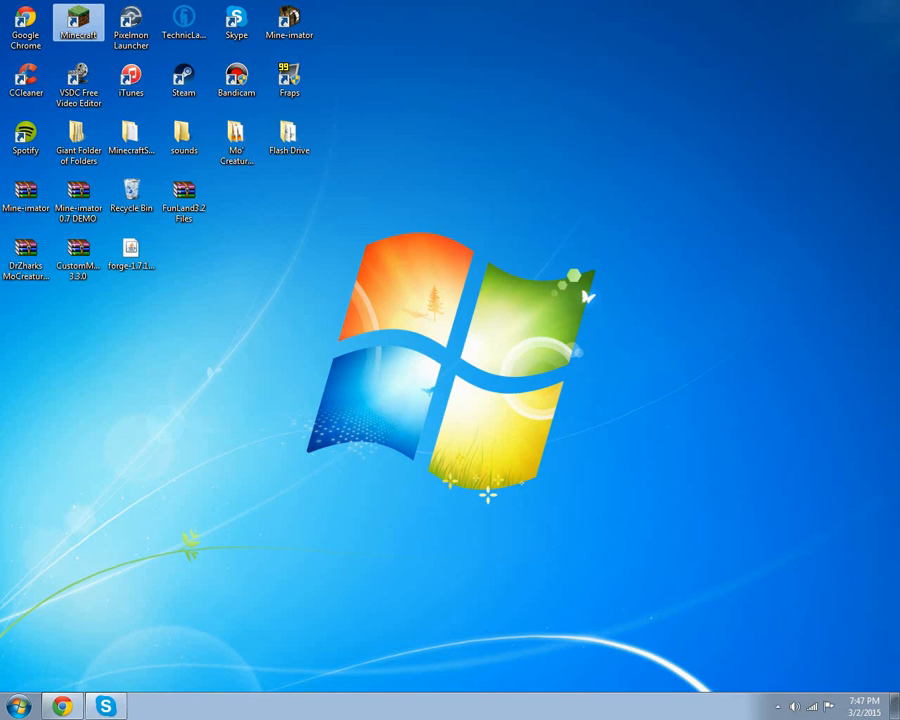
Step: Launch Minecraft 1.7.10 from the launcher using the Forge profile
double_click(78, 22)
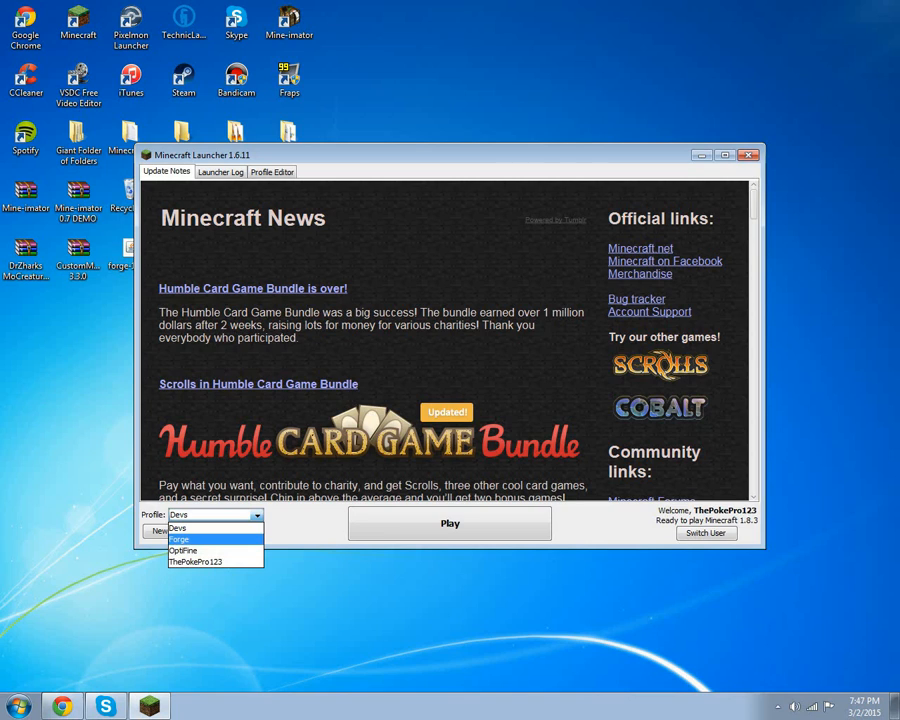
left_click(180, 539)
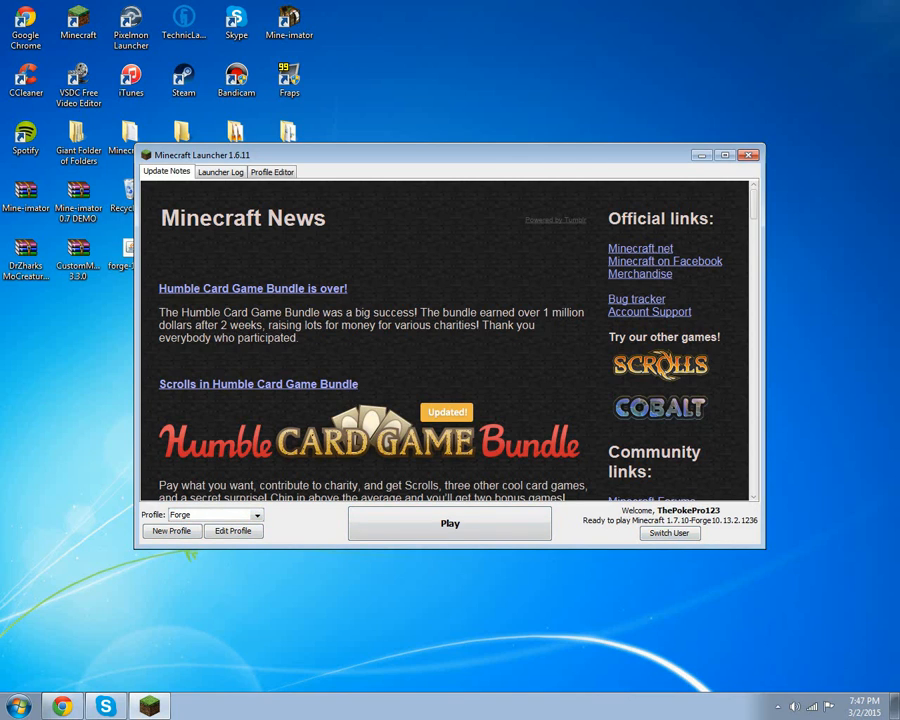
left_click(449, 523)
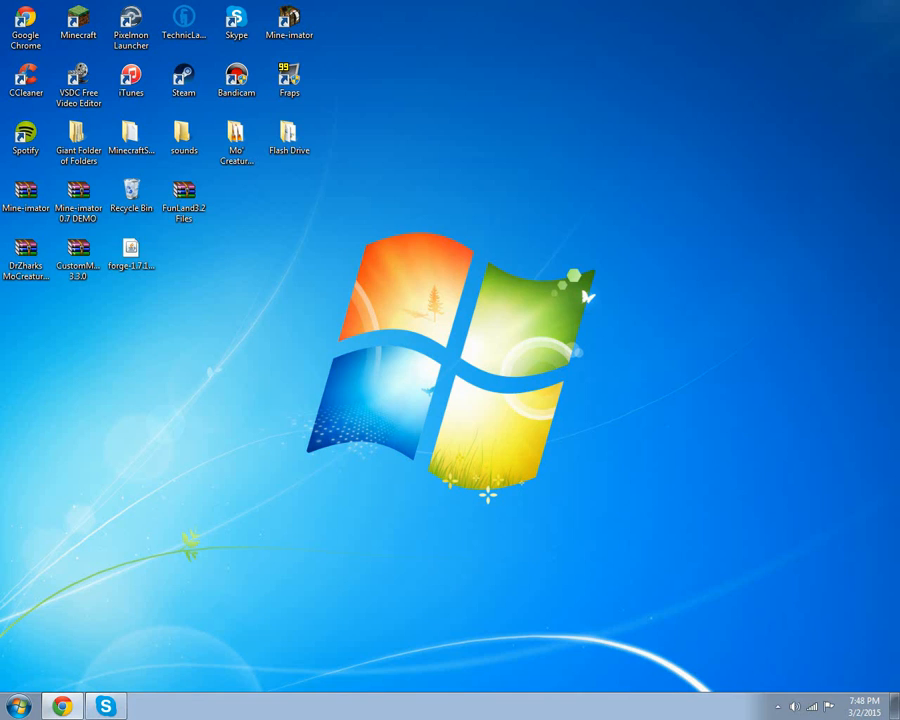
double_click(78, 25)
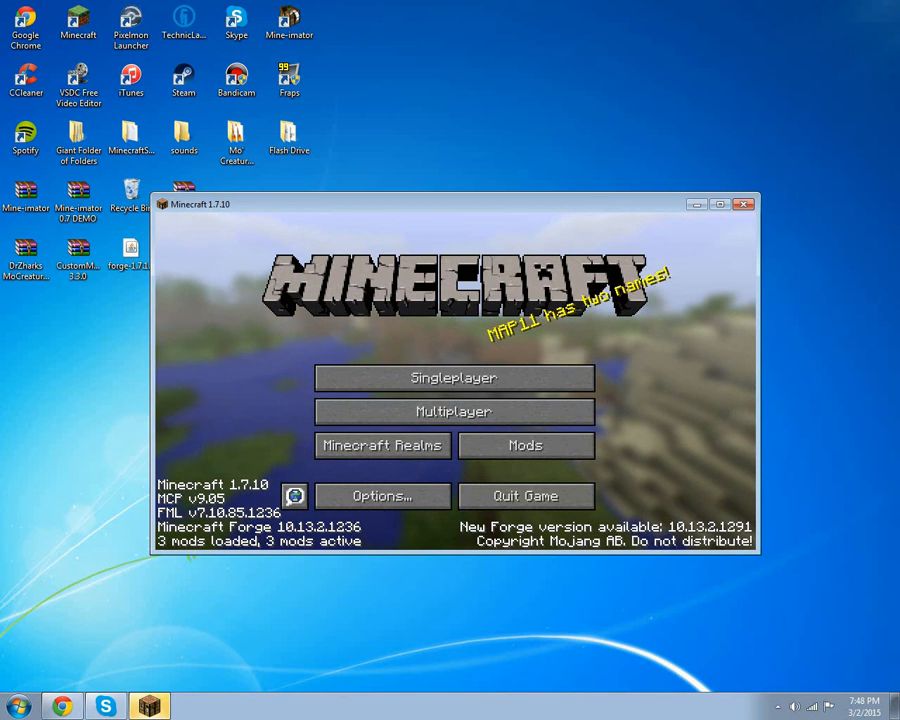
Step: Check the worlds and mod list, showing only Coder Pack, FML and Forge, then quit
left_click(453, 377)
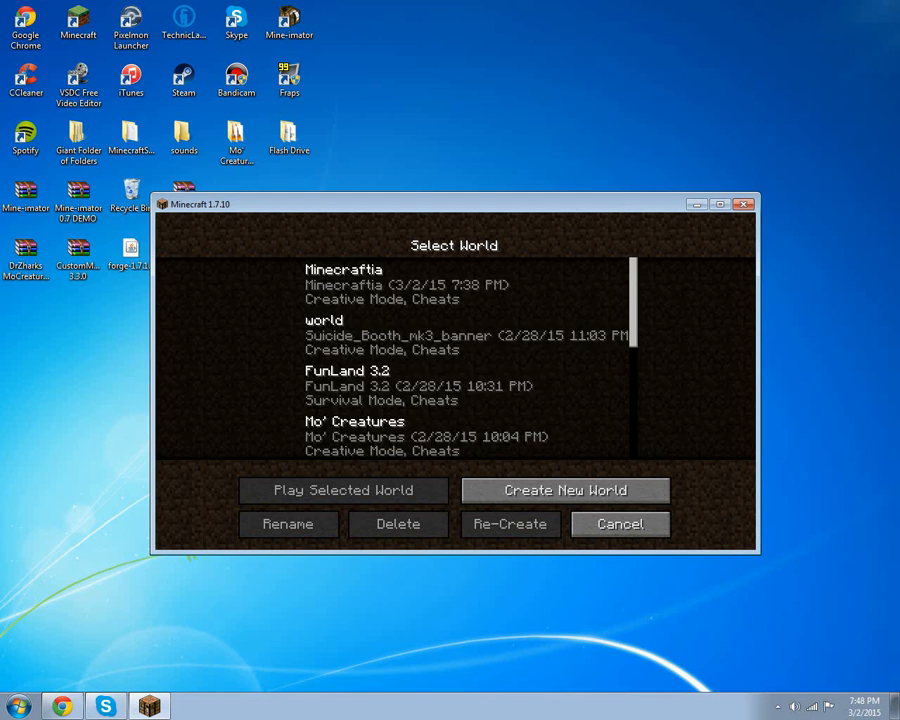
left_click(619, 524)
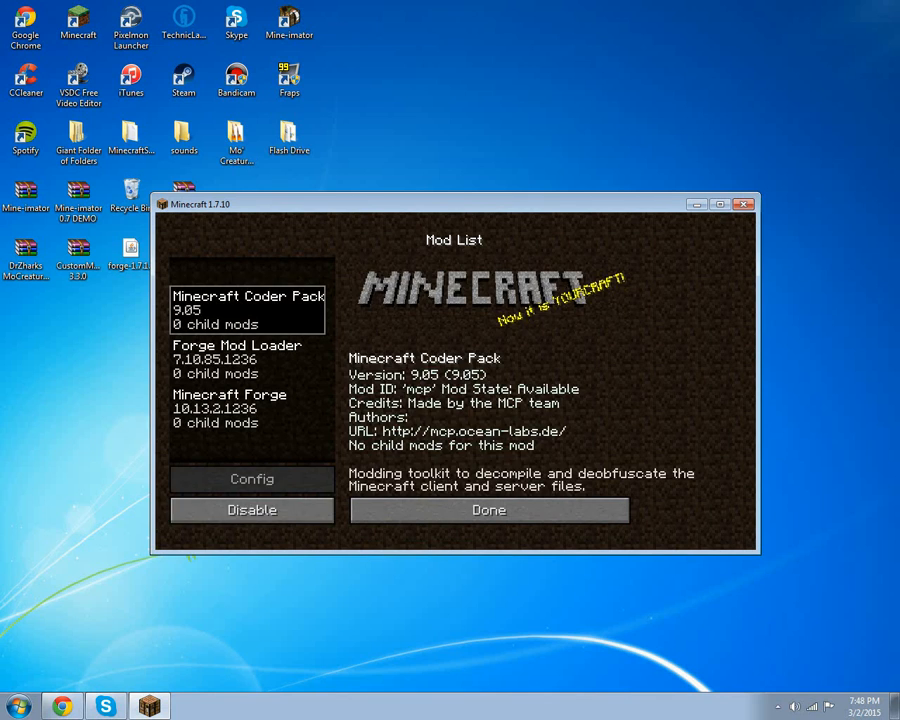
left_click(488, 510)
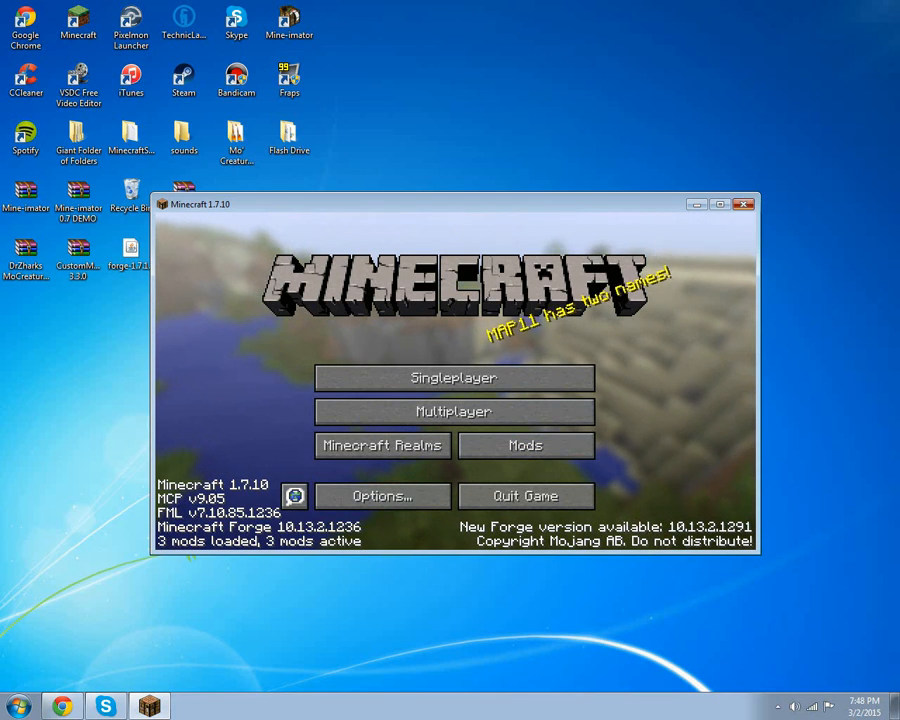
left_click(744, 204)
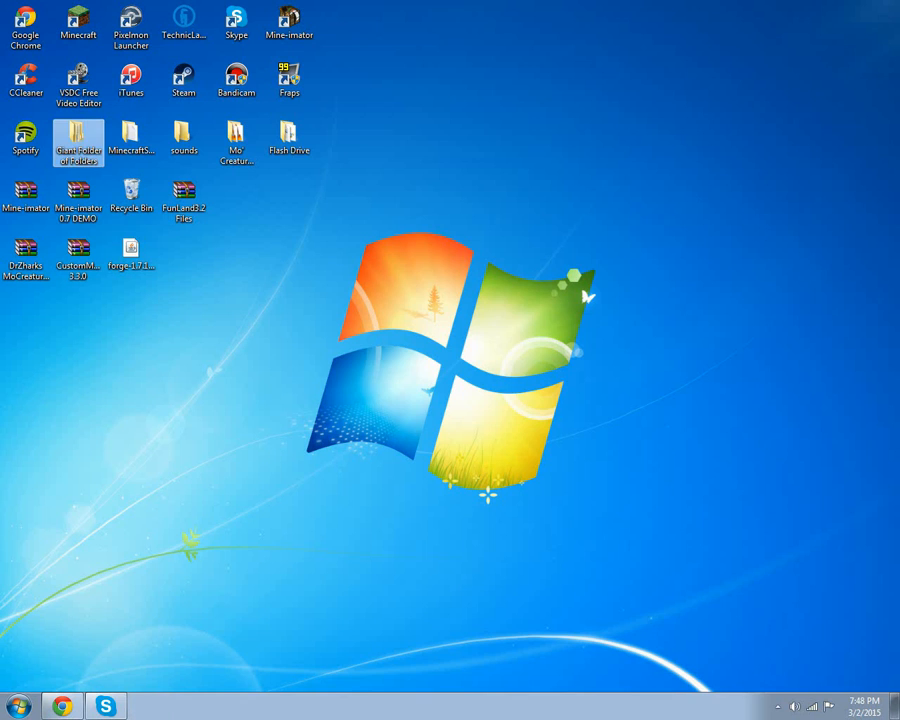
Step: Move the Mo' Creatures and CustomMobs archives into %appdata% .minecraft mods
double_click(78, 140)
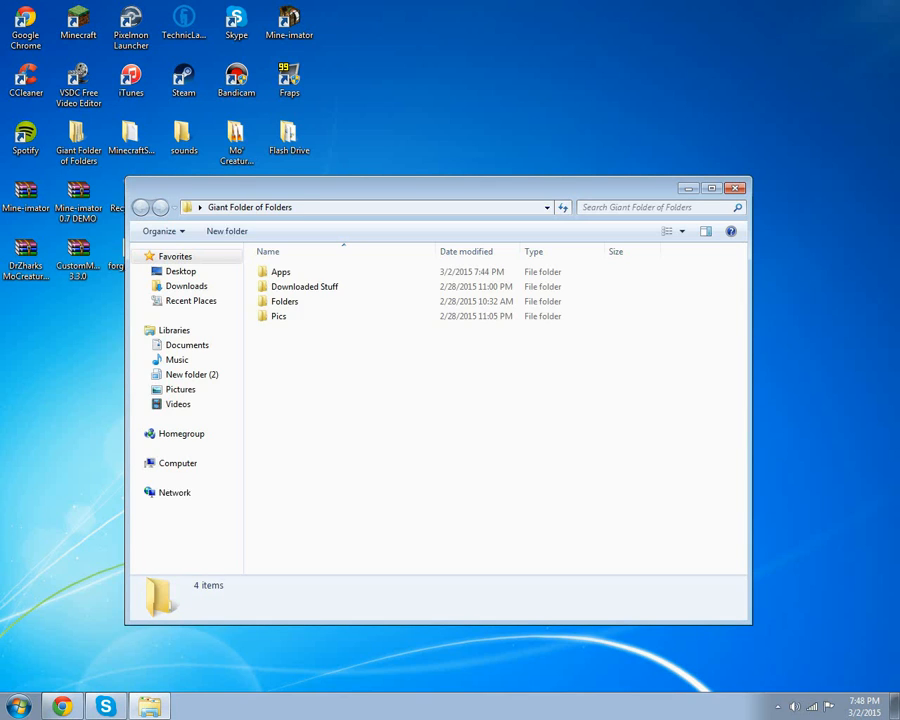
left_click(17, 706)
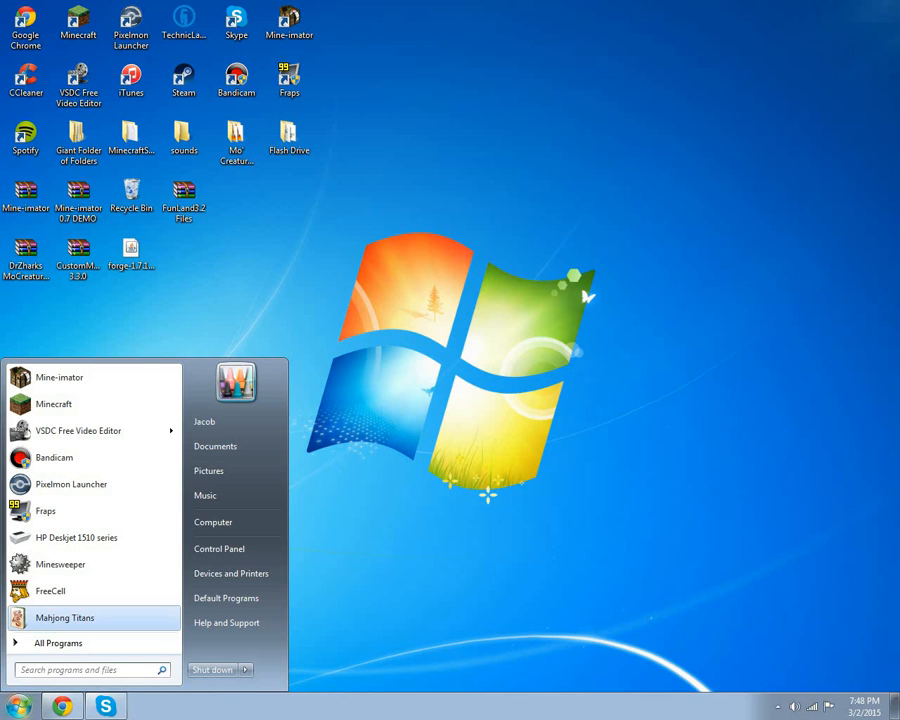
type("%a")
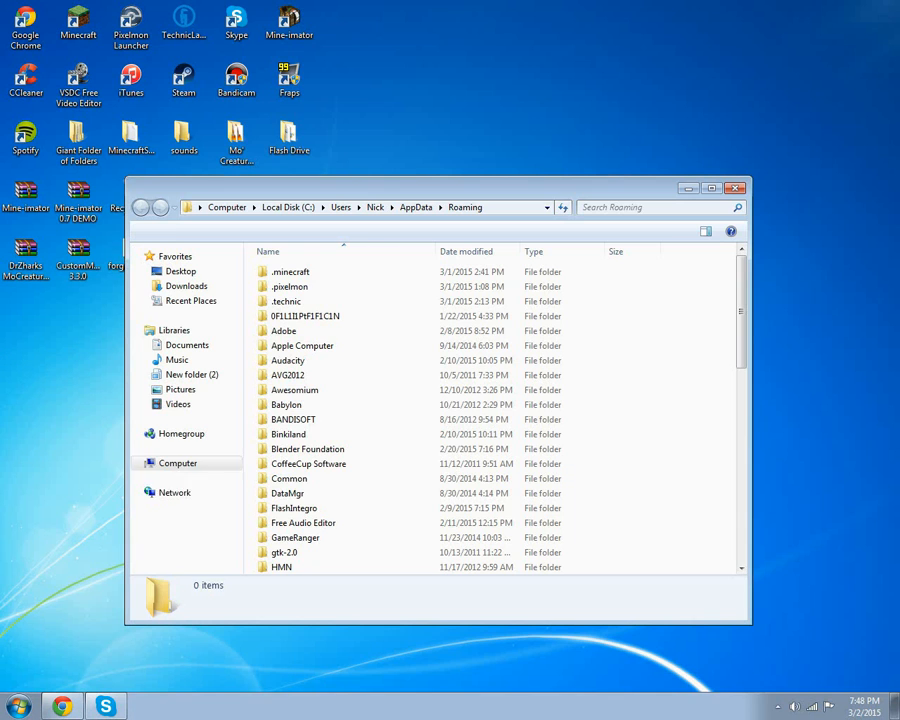
double_click(290, 271)
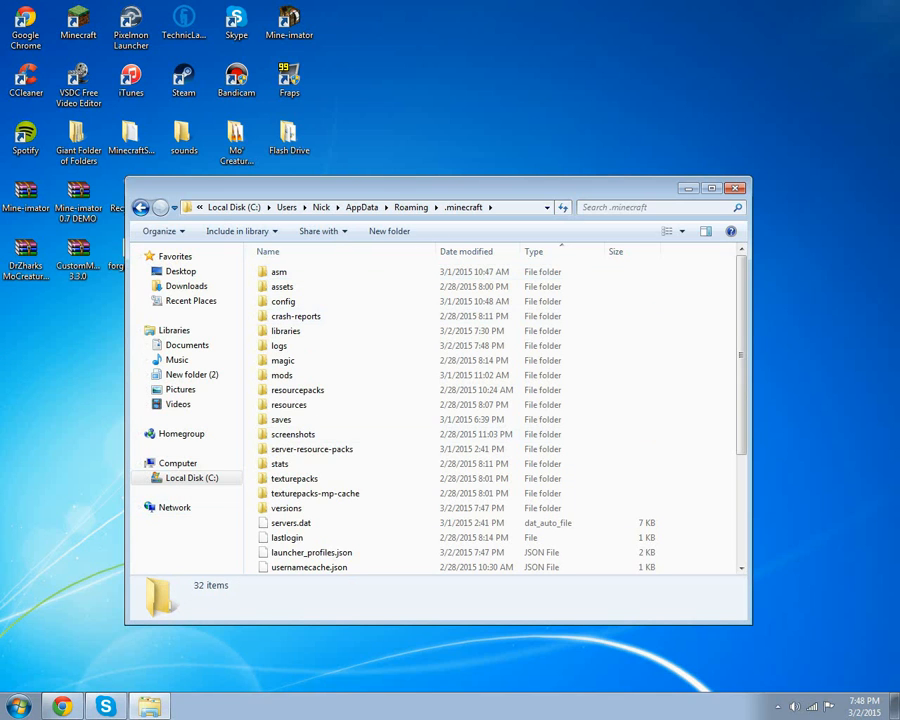
double_click(282, 375)
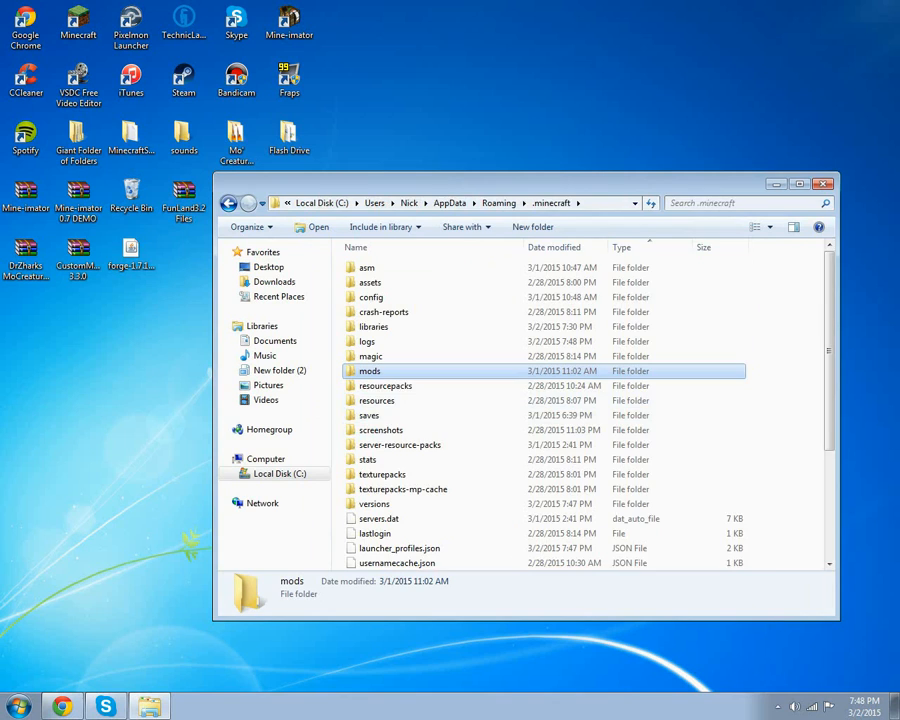
double_click(369, 371)
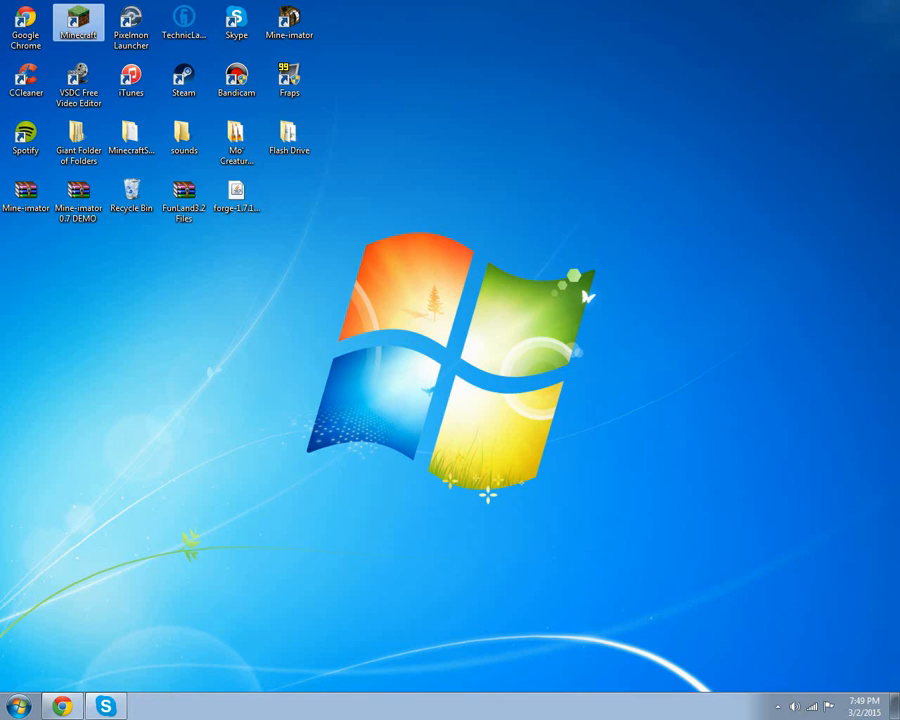
double_click(78, 22)
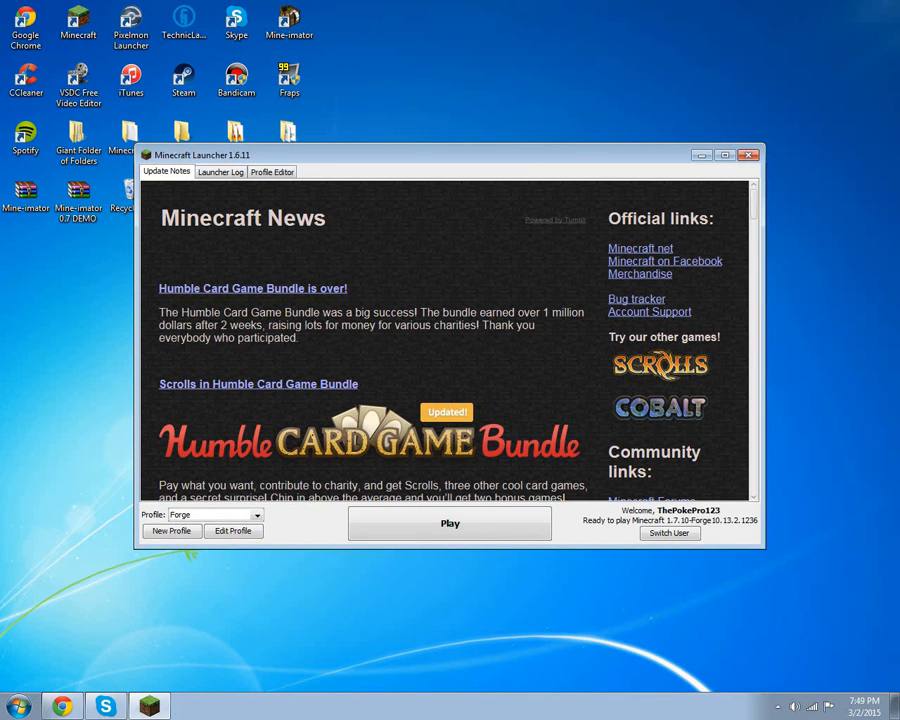
Step: Play the Forge profile to start Minecraft with the new mods
left_click(449, 523)
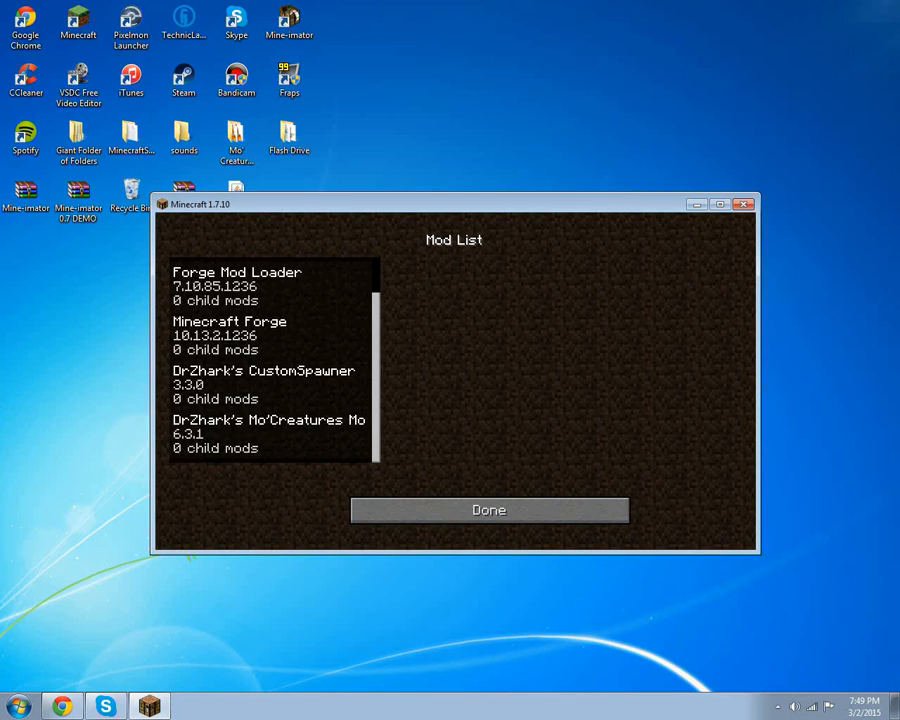
Step: View Mo'Creatures details, browse the world list, then load a singleplayer world
left_click(269, 427)
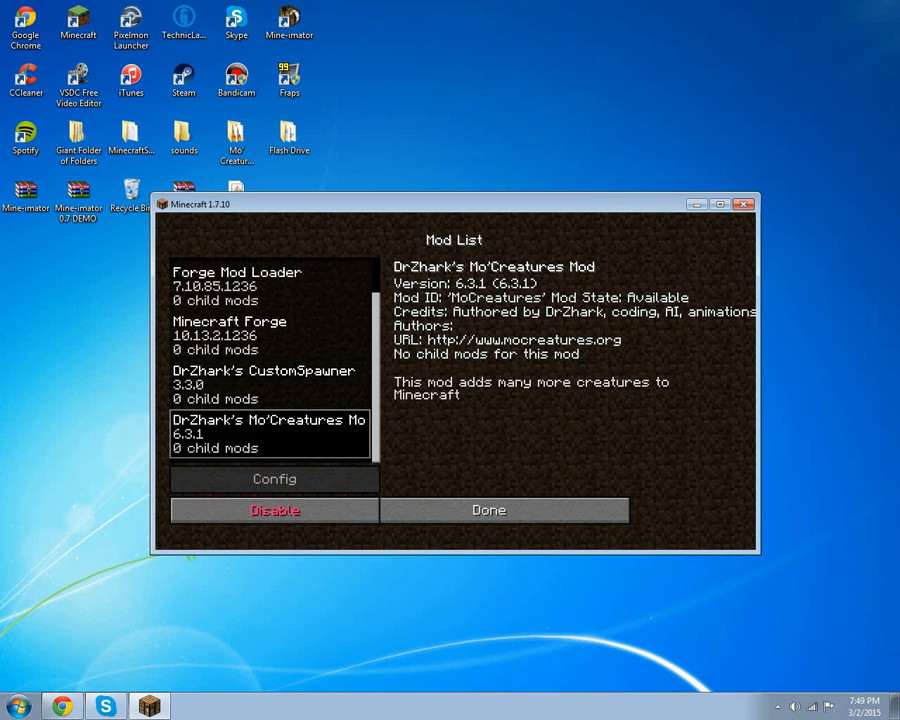
left_click(504, 510)
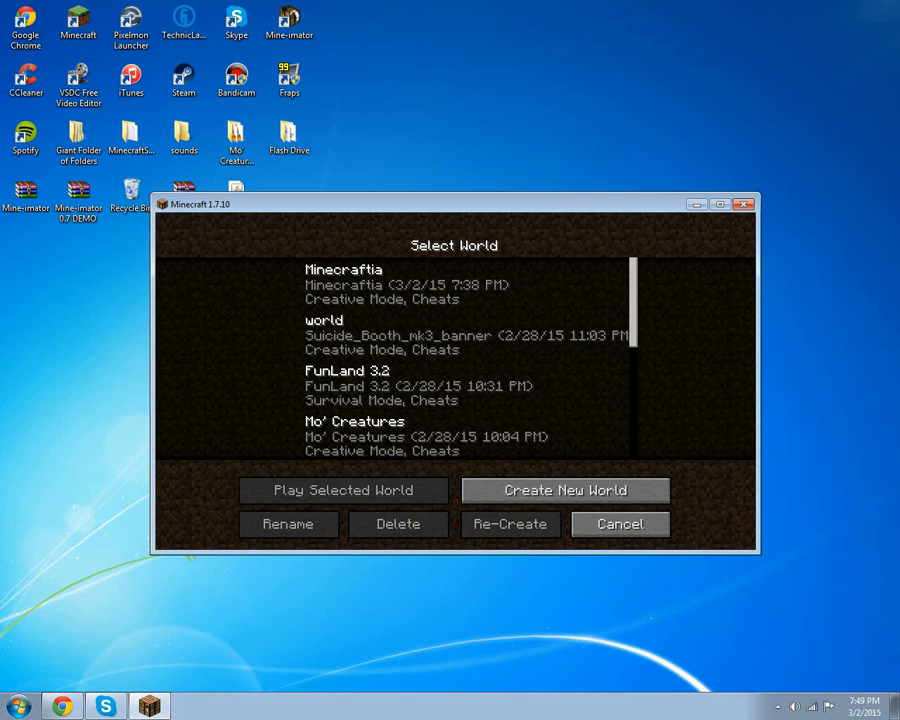
scroll("down", 3)
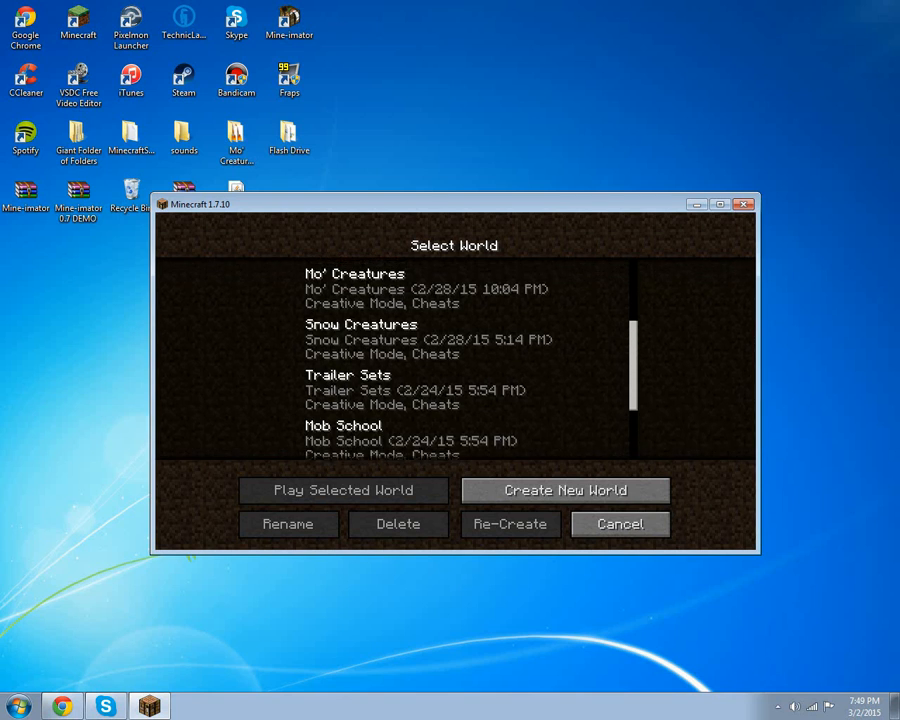
left_click(342, 490)
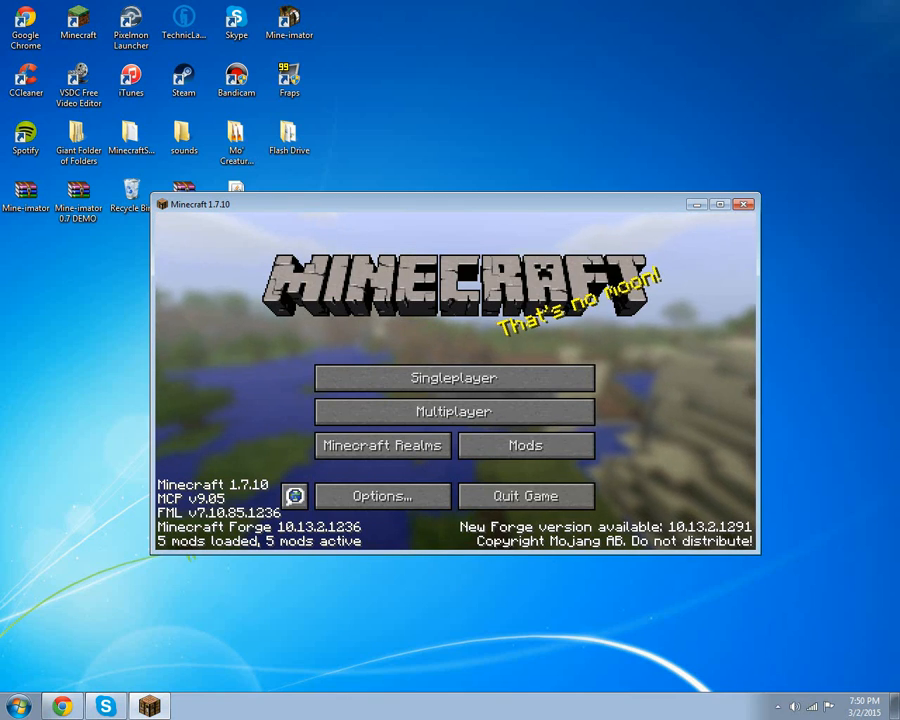
left_click(453, 377)
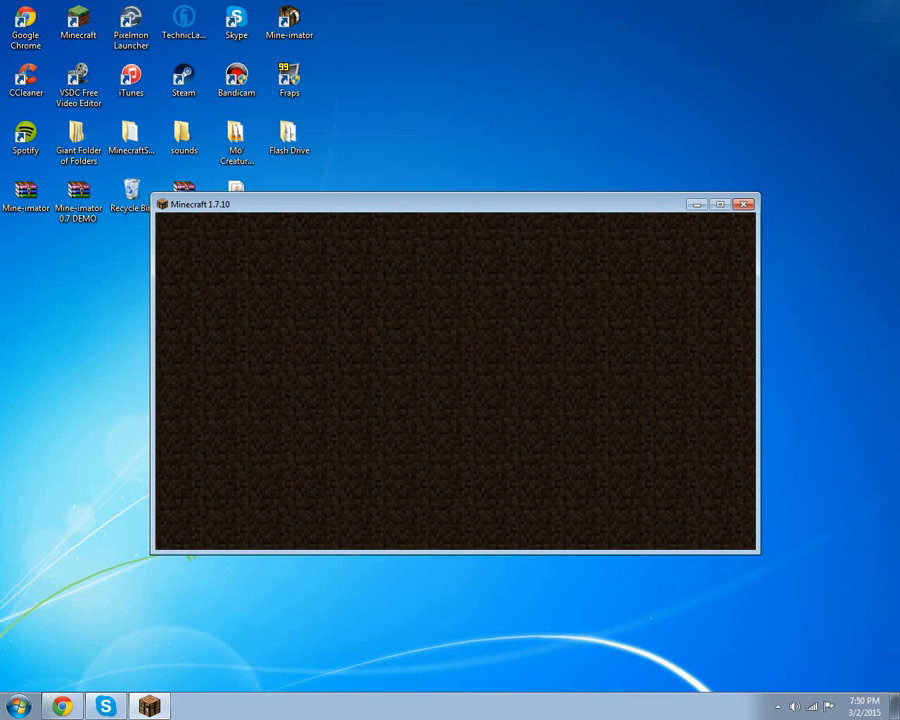